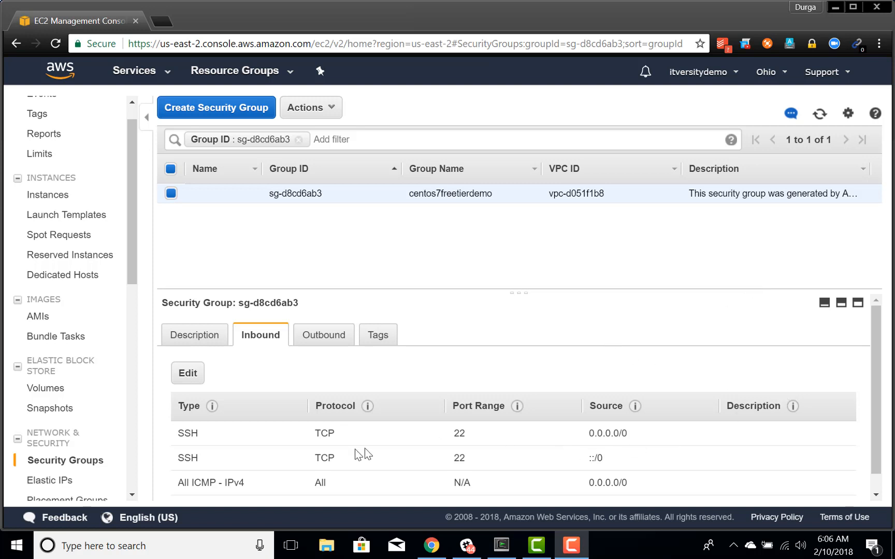
pyautogui.moveTo(228, 415)
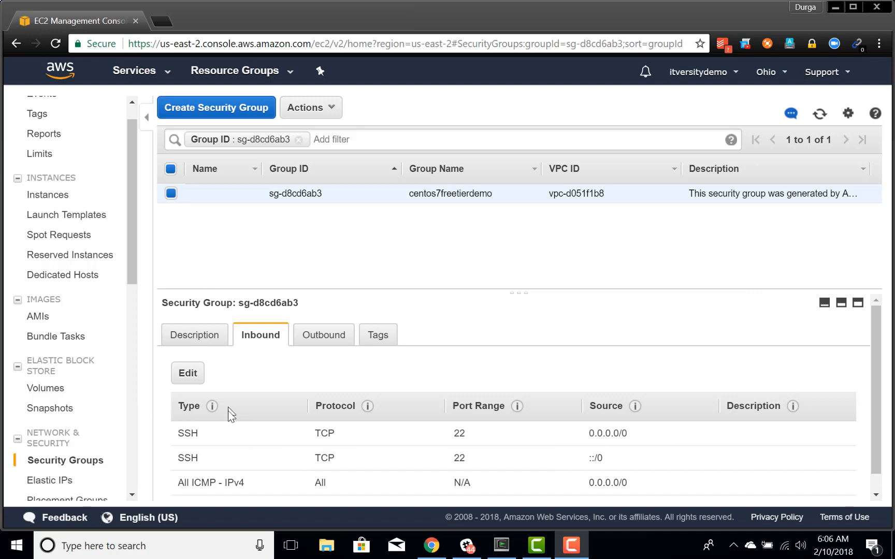
pyautogui.moveTo(295, 209)
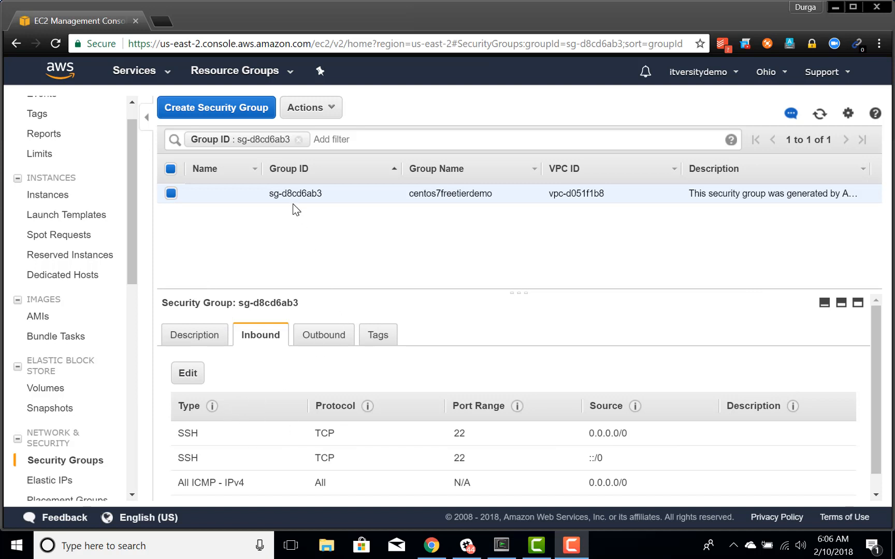
pyautogui.moveTo(735, 506)
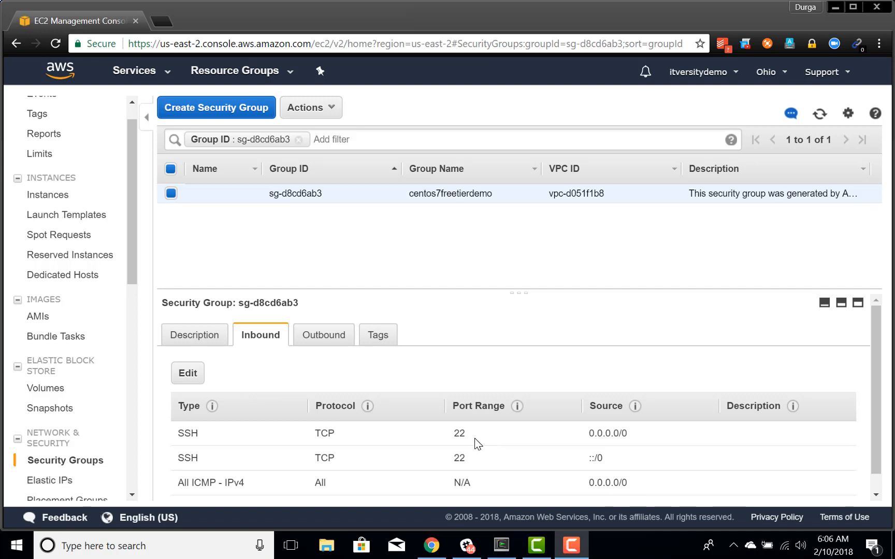
pyautogui.moveTo(563, 442)
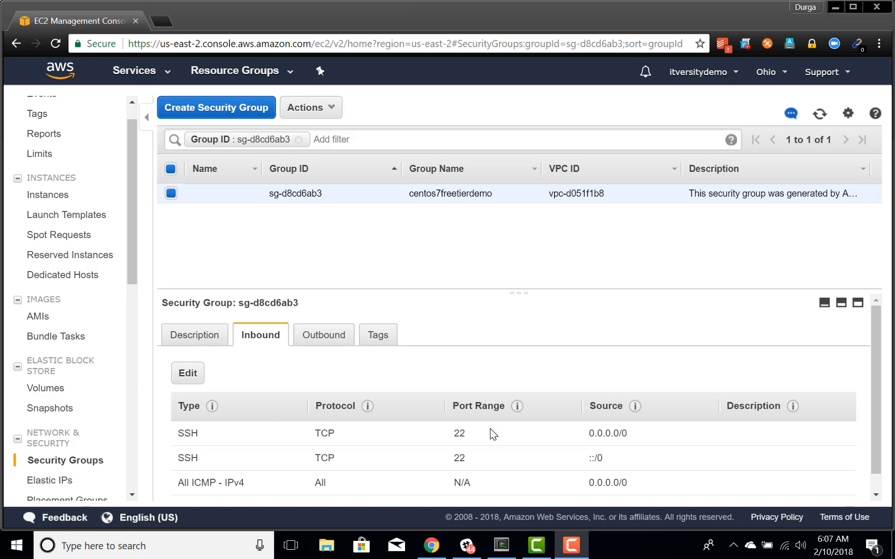
pyautogui.moveTo(318, 437)
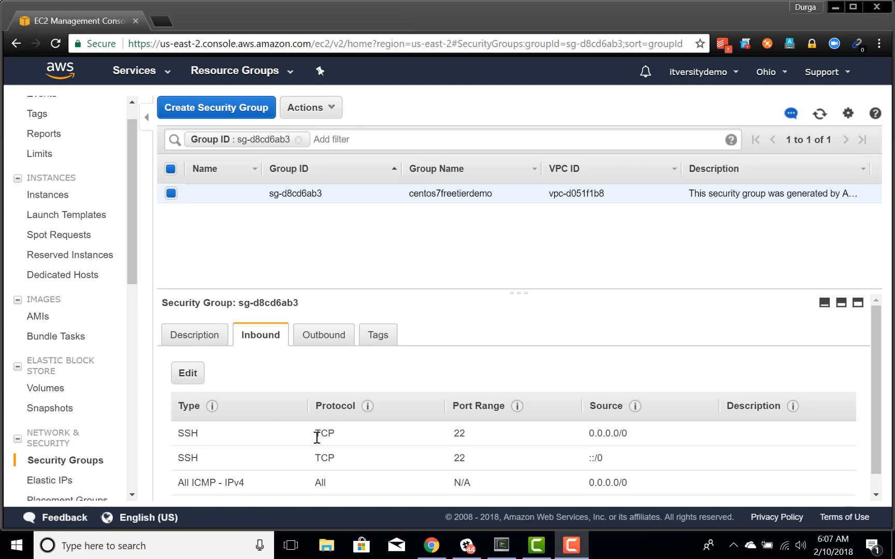
pyautogui.moveTo(549, 444)
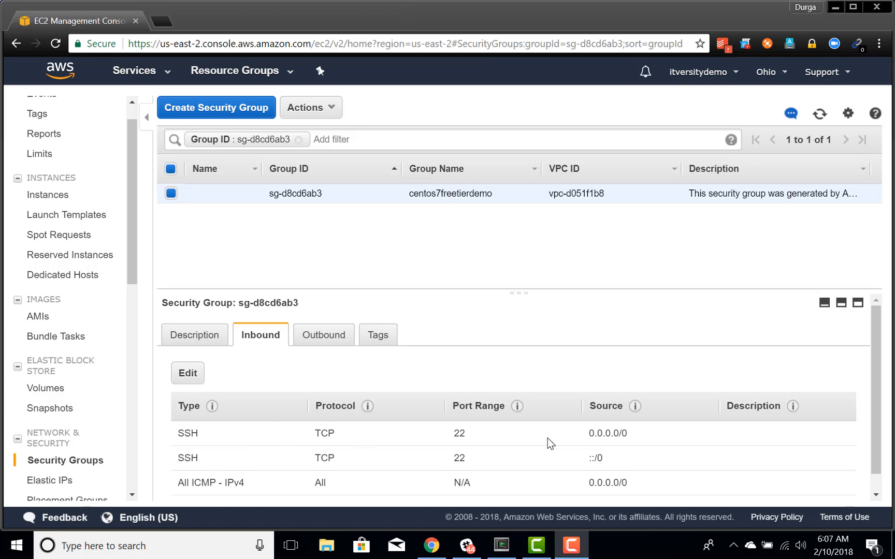